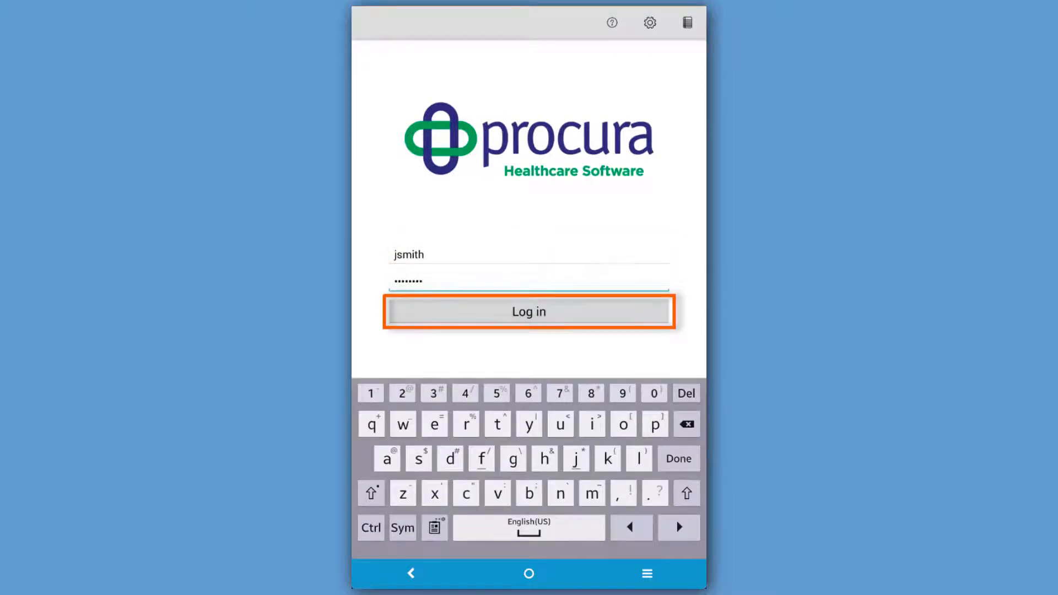
Log in with the entered credentials to reach the Wed, Dec 07 appointments list.
{"action": "left_click", "coordinate": [528, 312]}
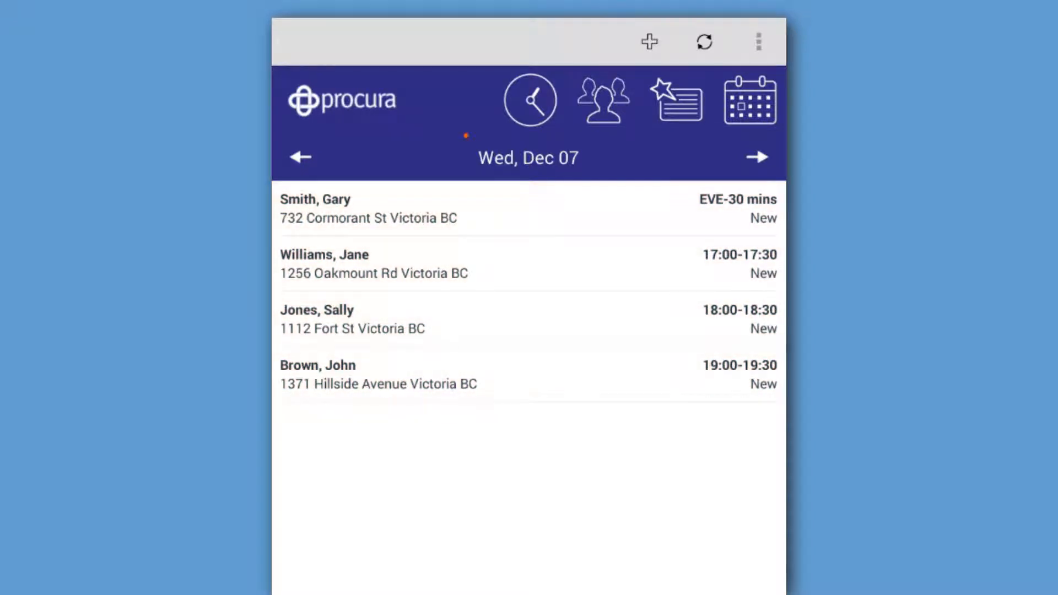
{"action": "left_click", "coordinate": [528, 158]}
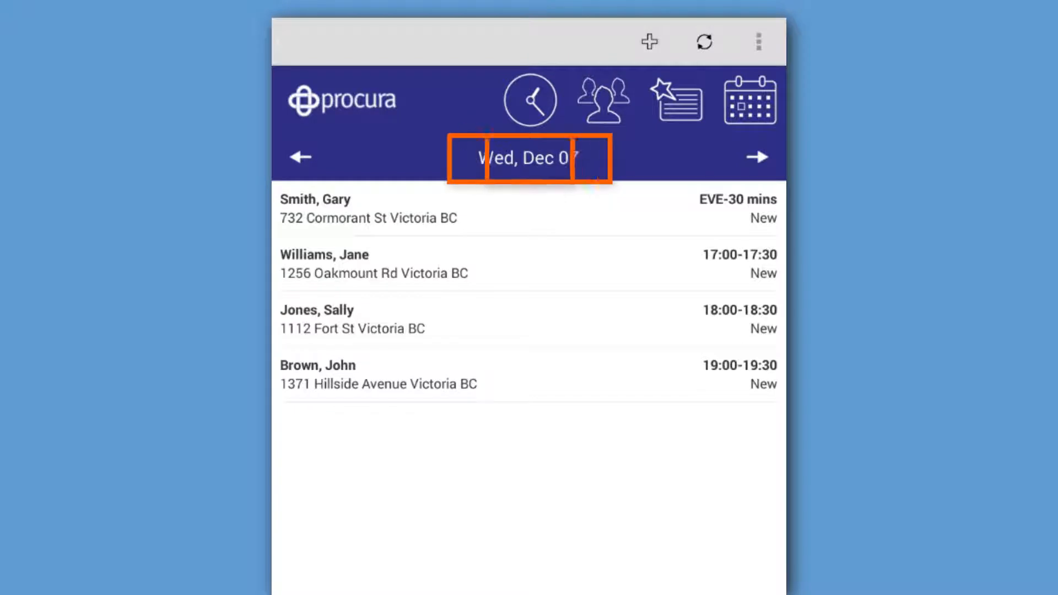
{"action": "left_click", "coordinate": [300, 157]}
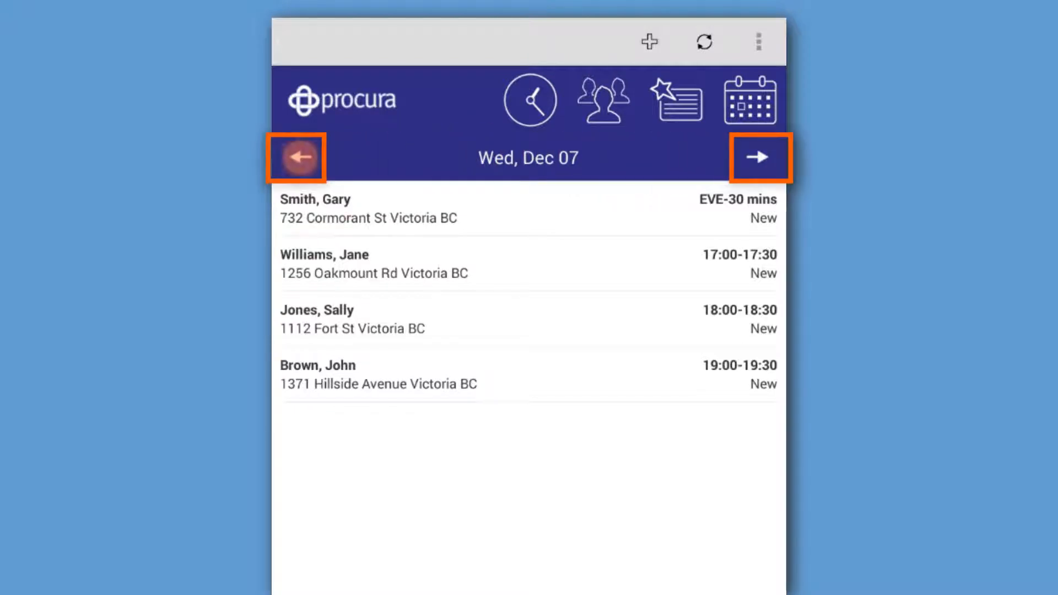
{"action": "left_click", "coordinate": [299, 157]}
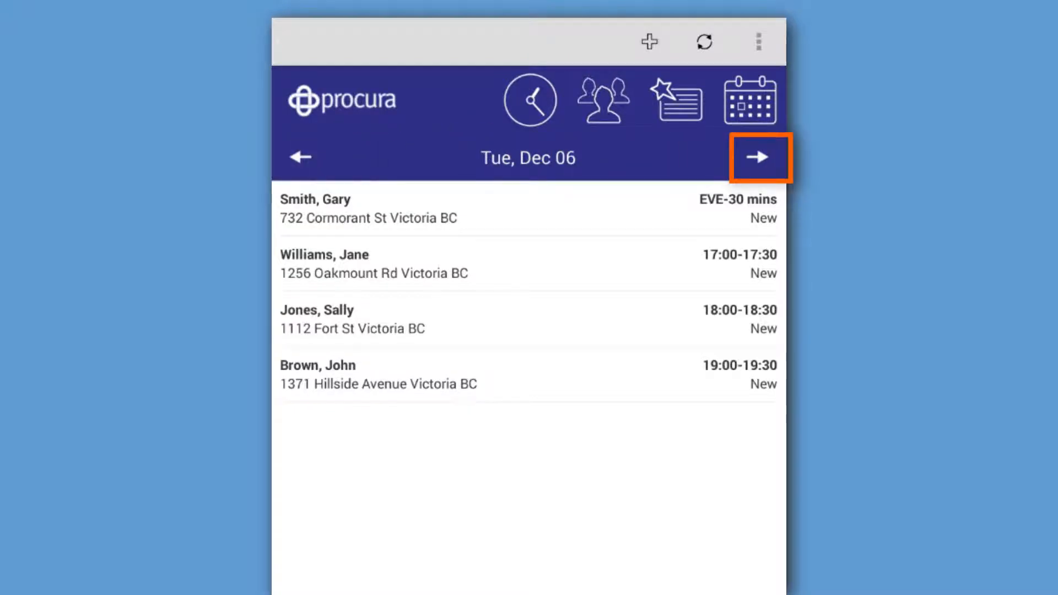
{"action": "left_click", "coordinate": [758, 158]}
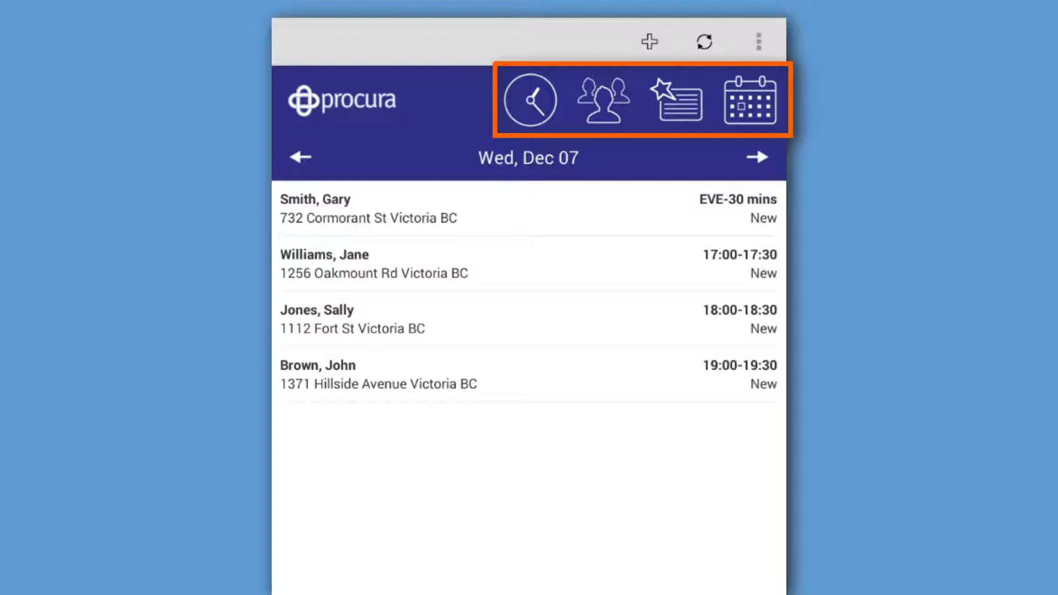
{"action": "left_click", "coordinate": [529, 101]}
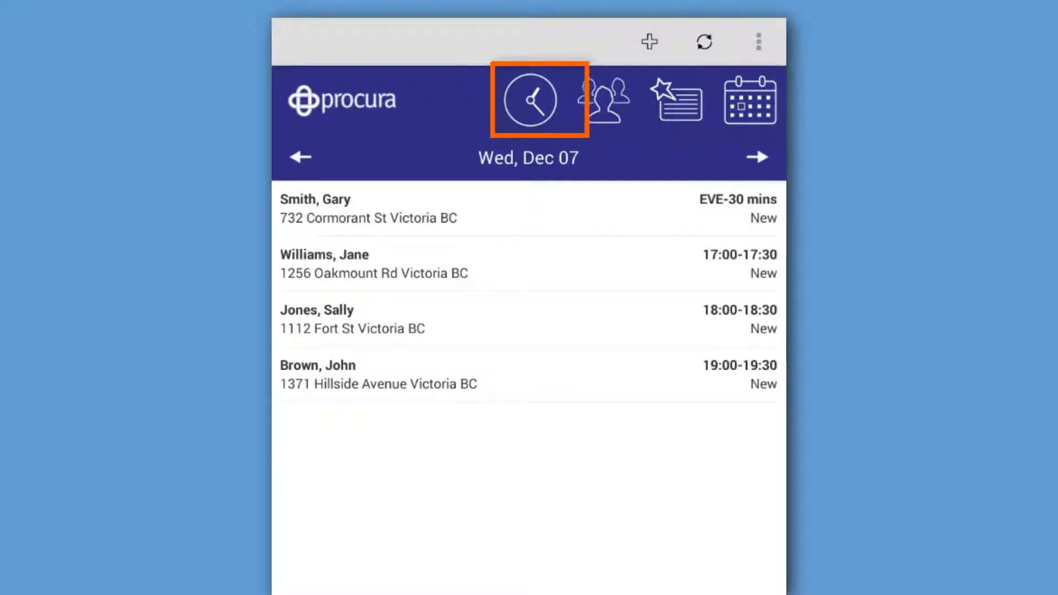
{"action": "left_click", "coordinate": [385, 217]}
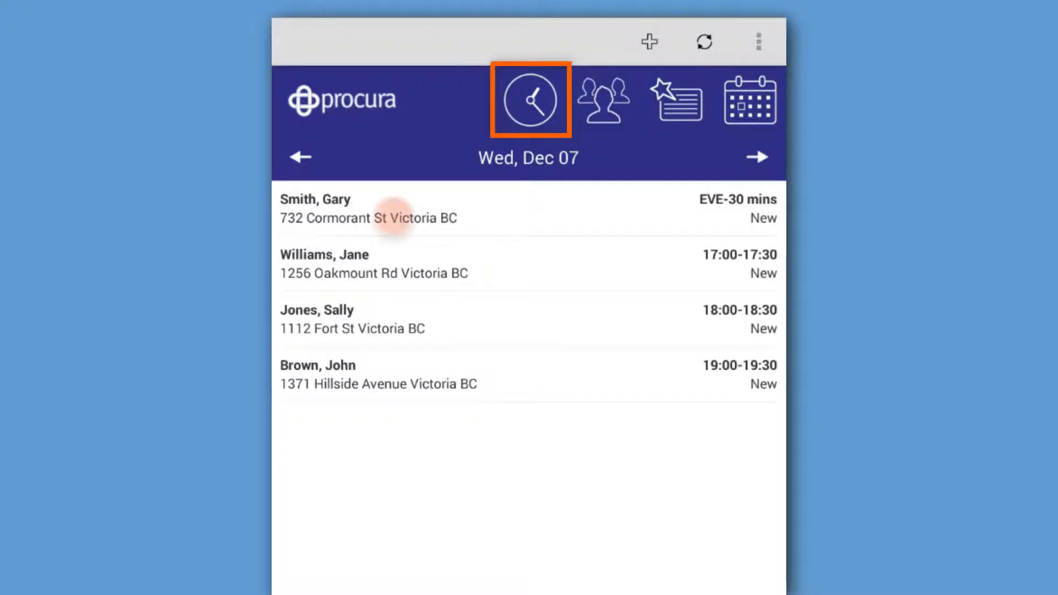
{"action": "left_click", "coordinate": [368, 208]}
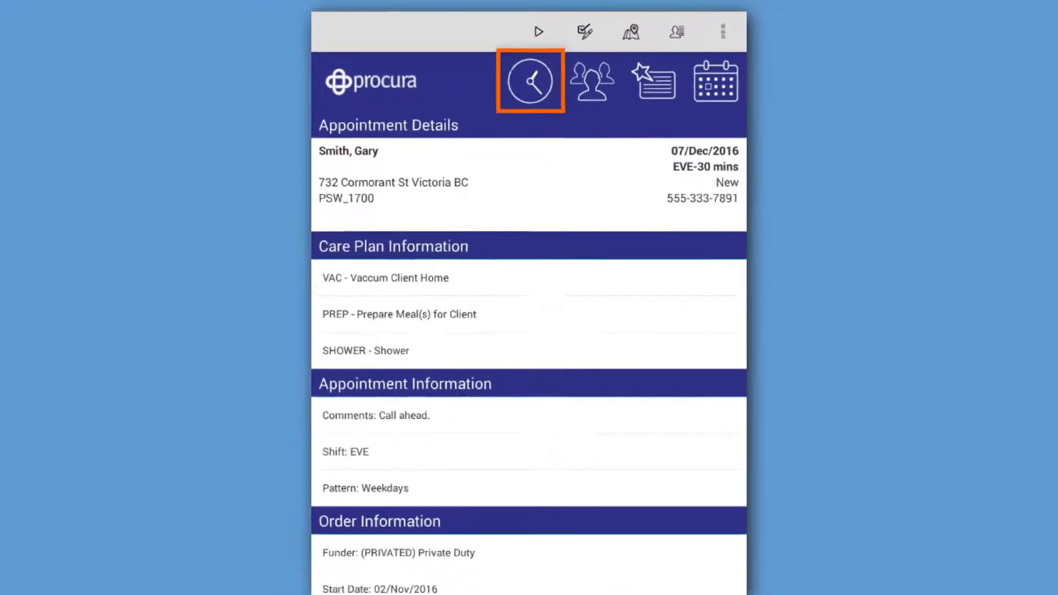
{"action": "left_click", "coordinate": [530, 81]}
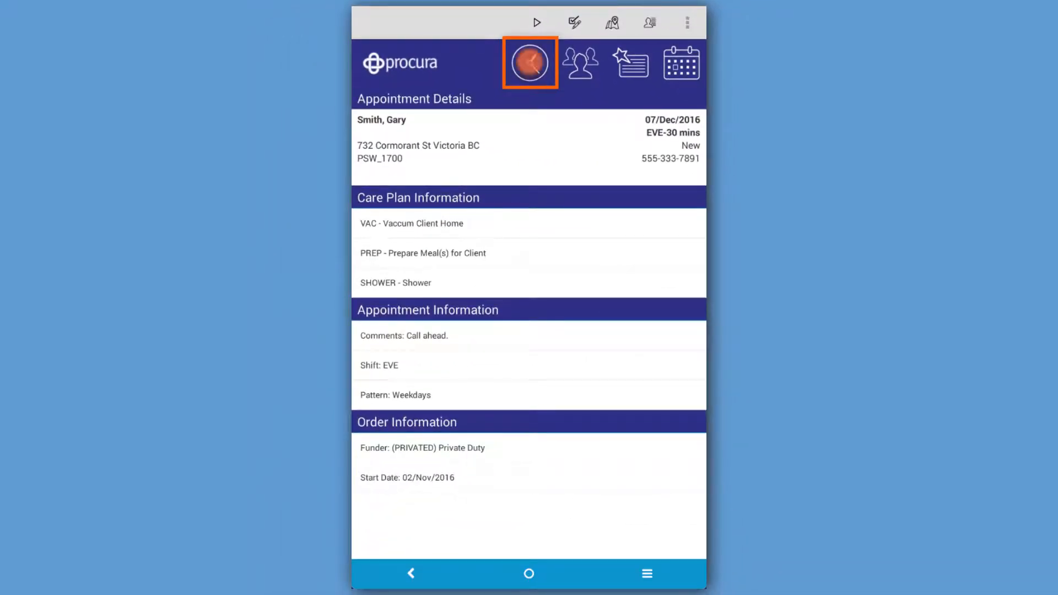
{"action": "left_click", "coordinate": [530, 62]}
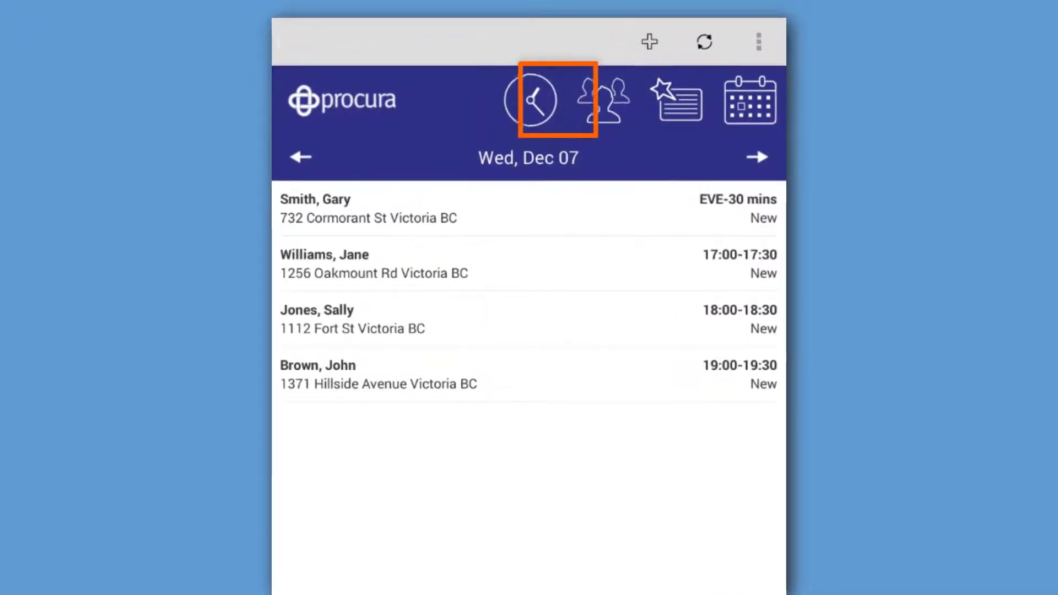
{"action": "left_click", "coordinate": [603, 100]}
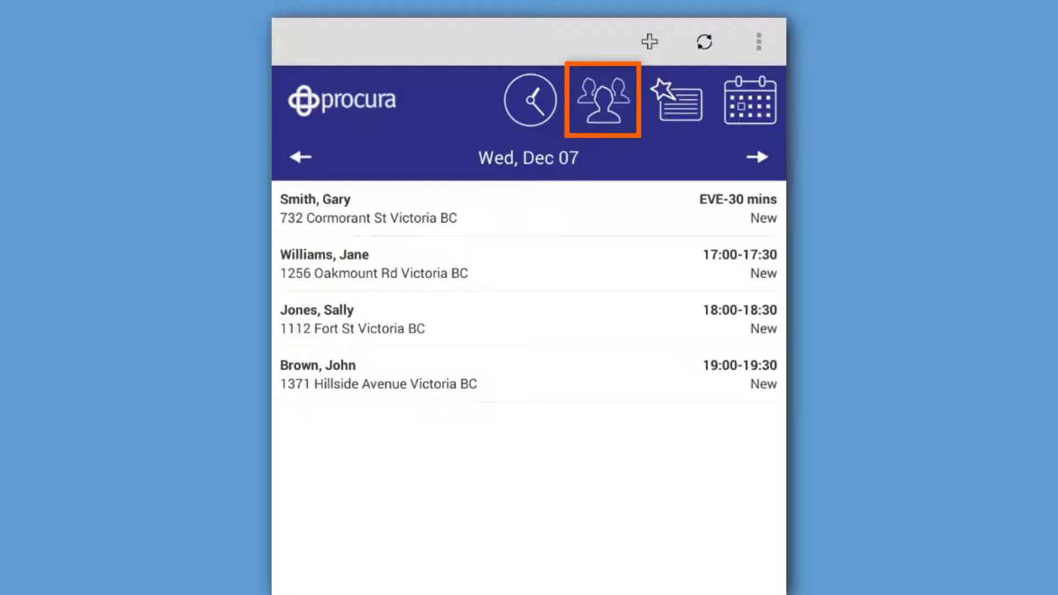
{"action": "left_click", "coordinate": [601, 100]}
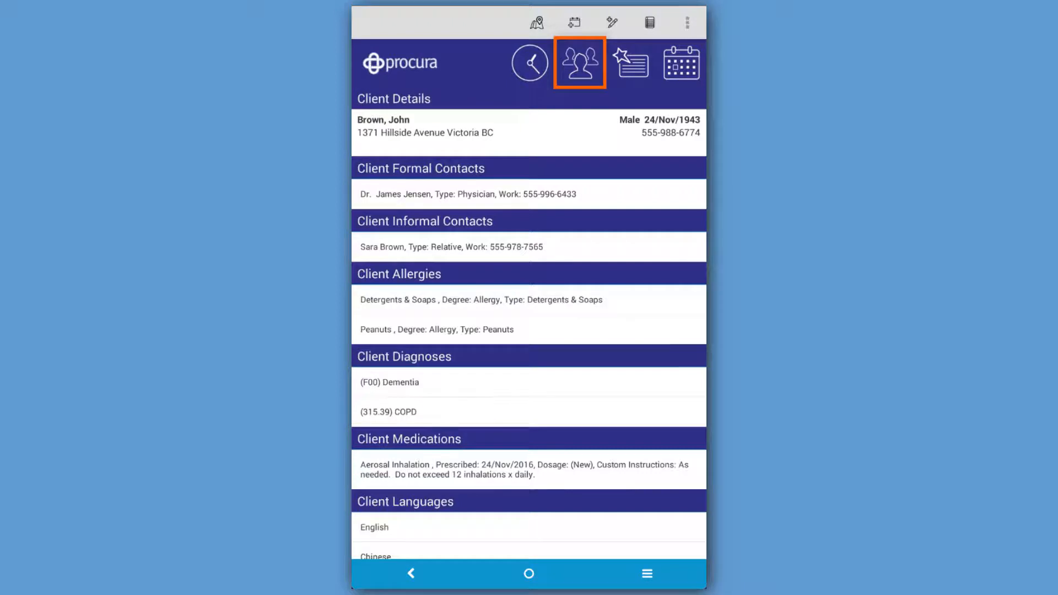
{"action": "left_click", "coordinate": [579, 64]}
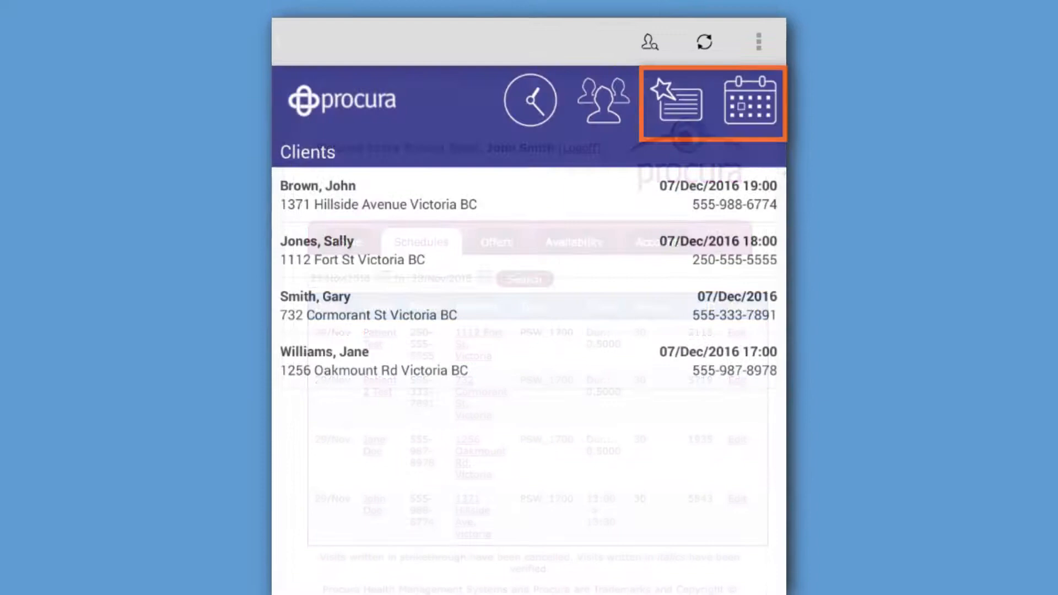
Review the portal icons in the top navigation bar.
{"action": "left_click", "coordinate": [677, 103]}
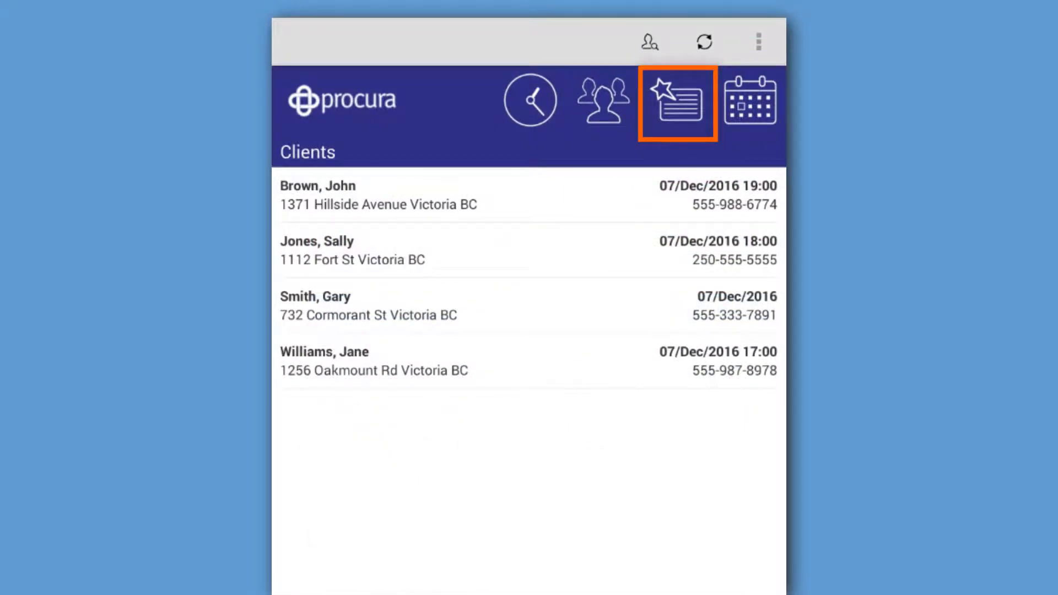
{"action": "left_click", "coordinate": [746, 101]}
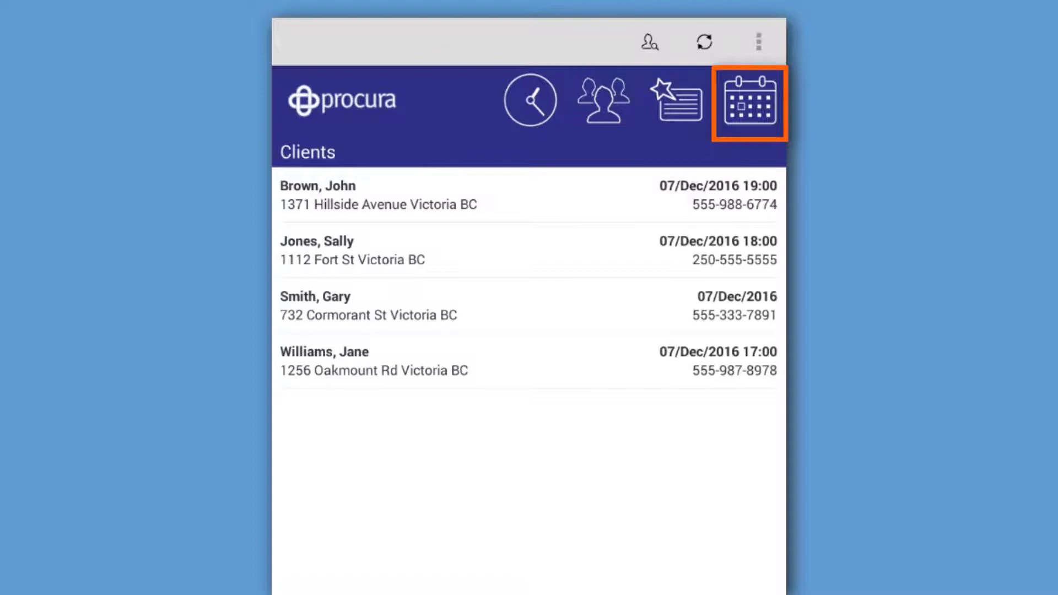
{"action": "left_click", "coordinate": [749, 103]}
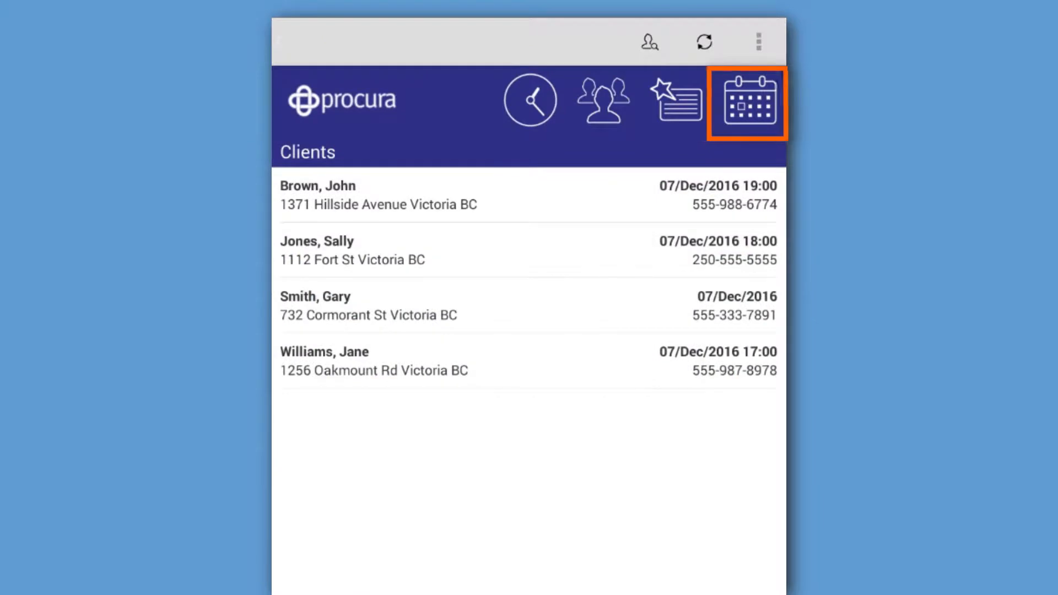
{"action": "left_click", "coordinate": [673, 102]}
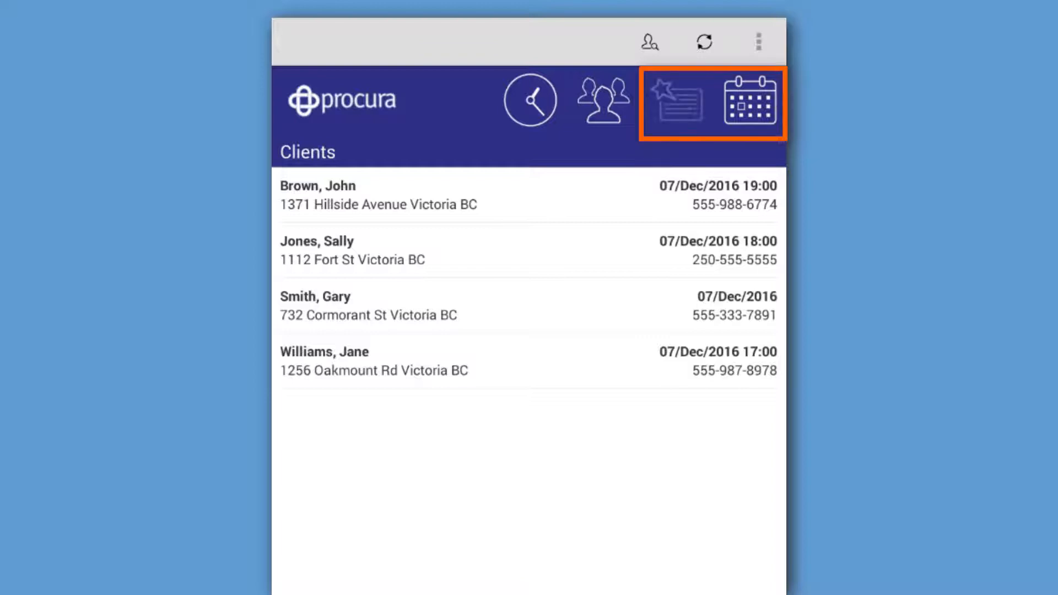
{"action": "left_click", "coordinate": [749, 102]}
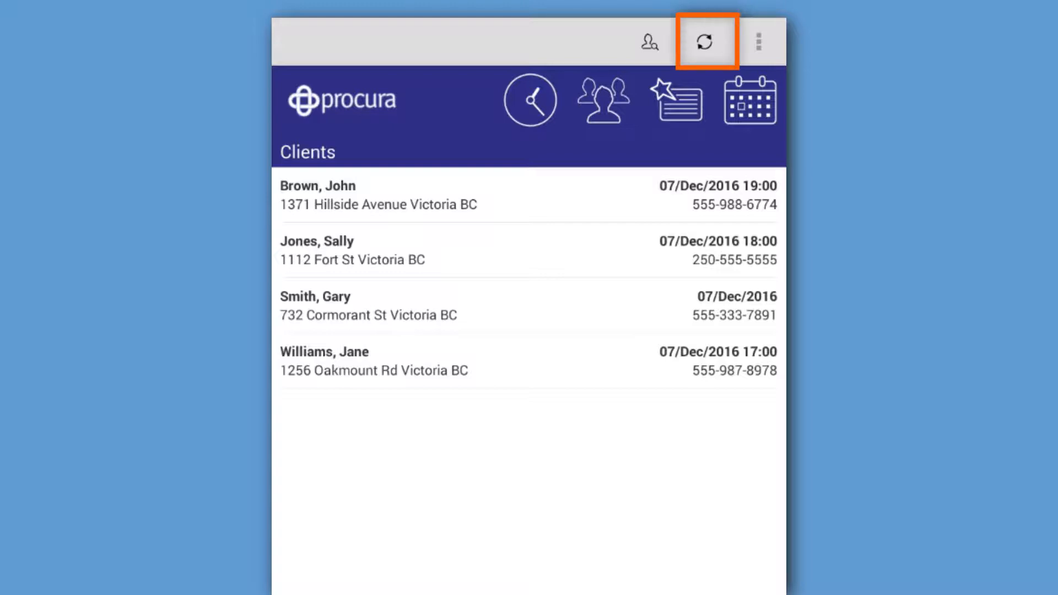
Refresh the client list so the four clients reload with current details.
{"action": "left_click", "coordinate": [705, 42]}
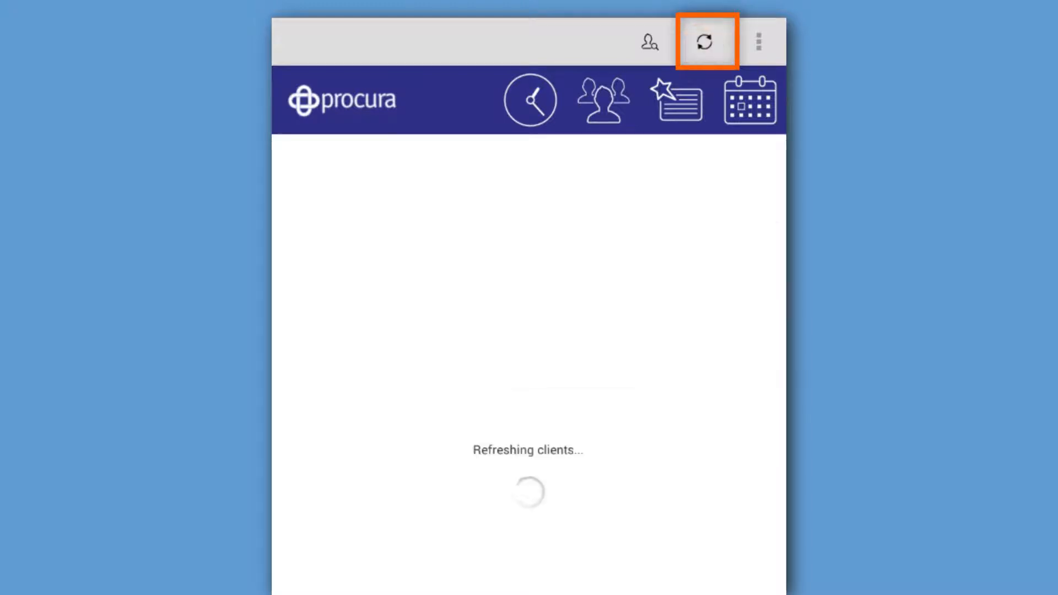
{"action": "left_click", "coordinate": [705, 41]}
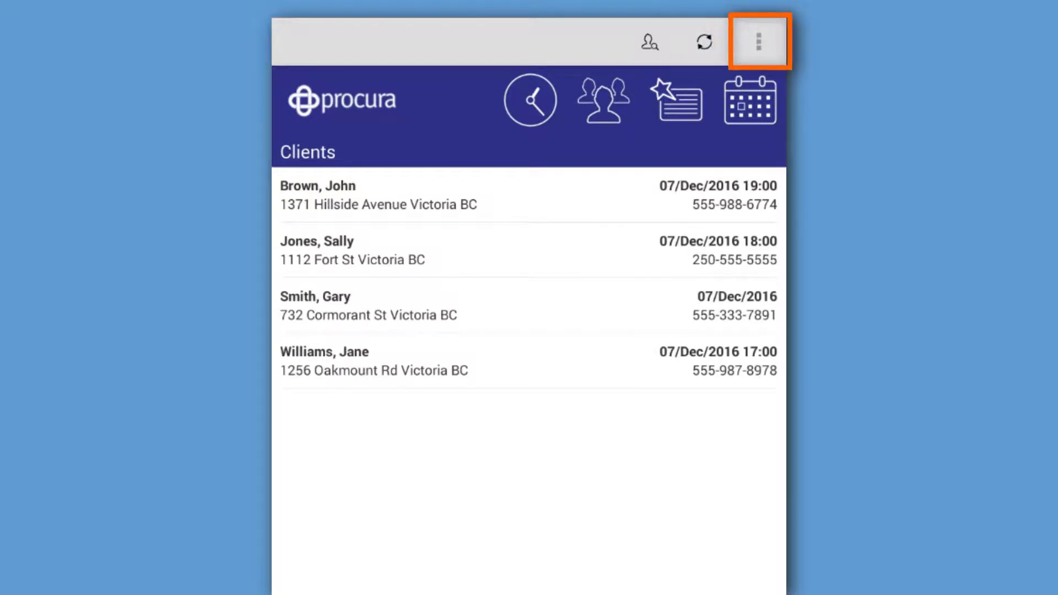
Log out via the overflow menu and dismiss the Session Timeout notice.
{"action": "left_click", "coordinate": [756, 42]}
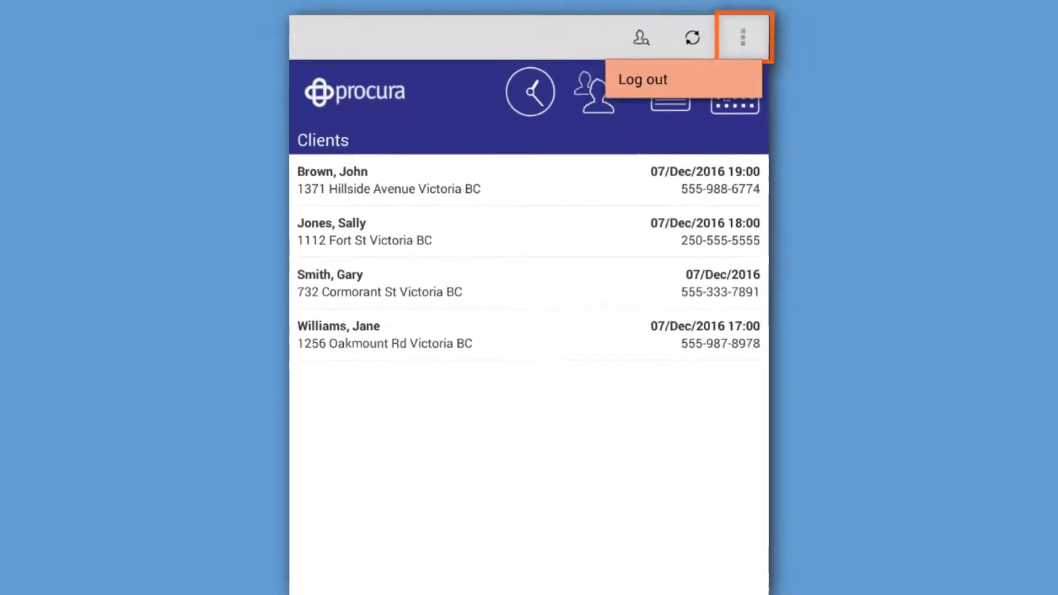
{"action": "left_click", "coordinate": [642, 79]}
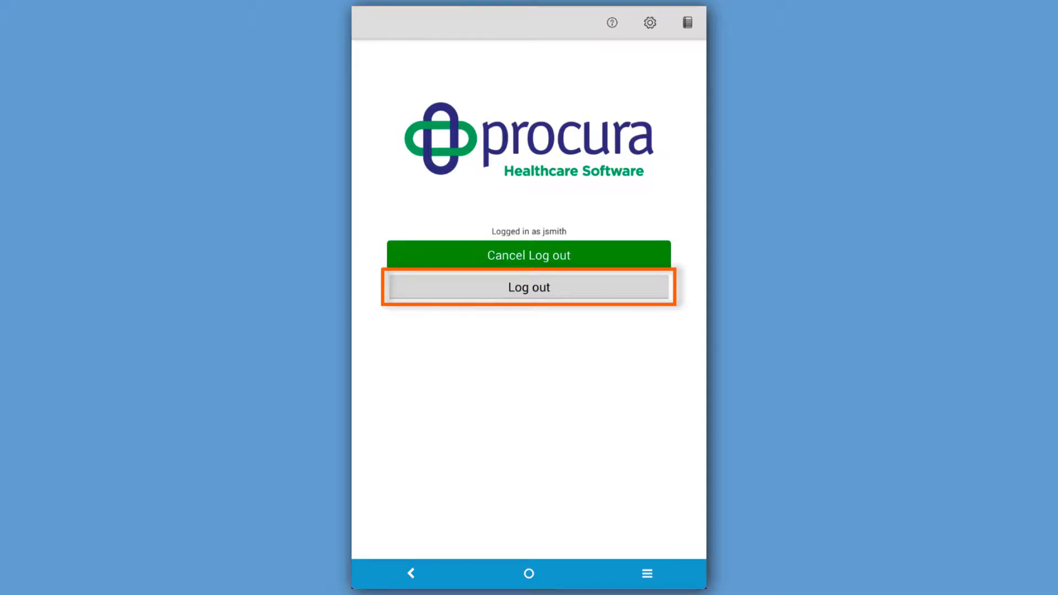
{"action": "left_click", "coordinate": [528, 286]}
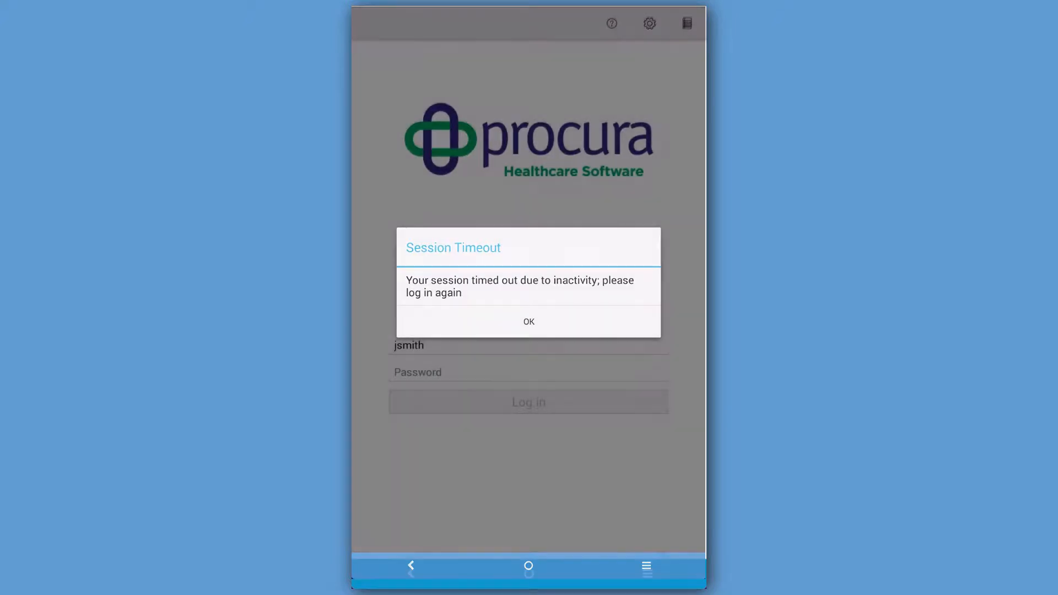
{"action": "left_click", "coordinate": [528, 321]}
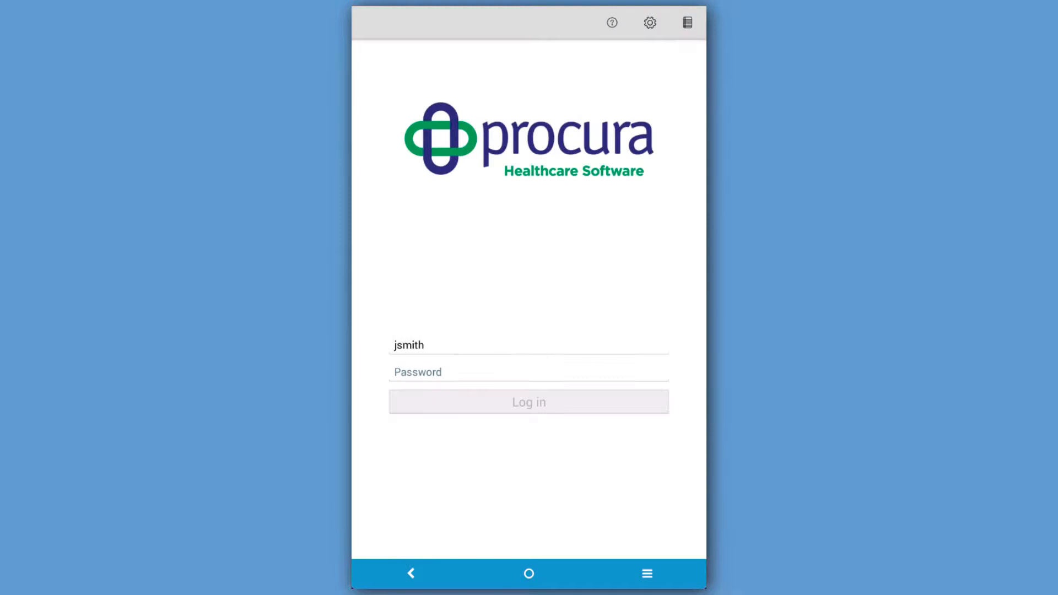